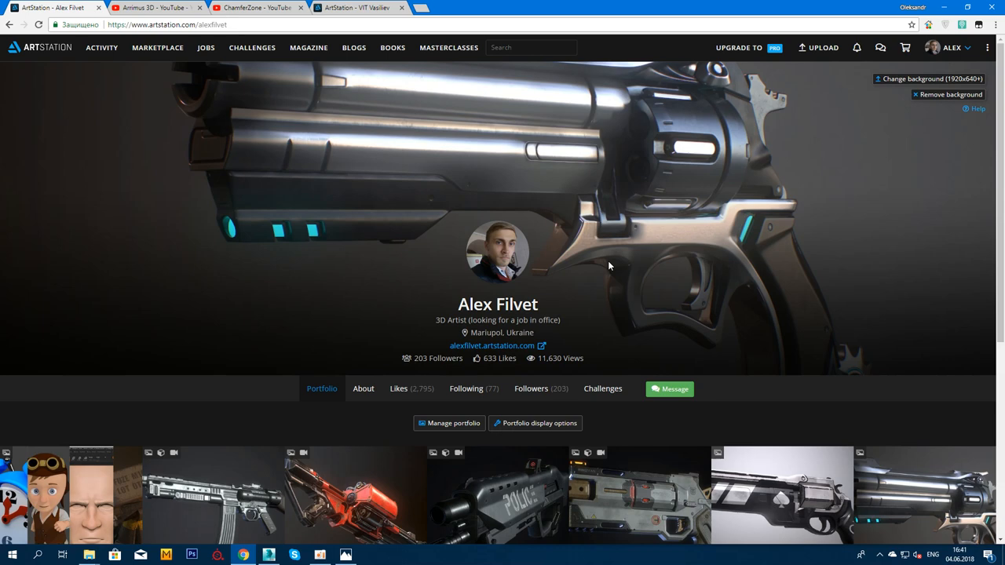
# Scroll through the Wolfenstein Riffle AR 46 renders and video, then switch to the bolts tutorial
pyautogui.scroll(-3)
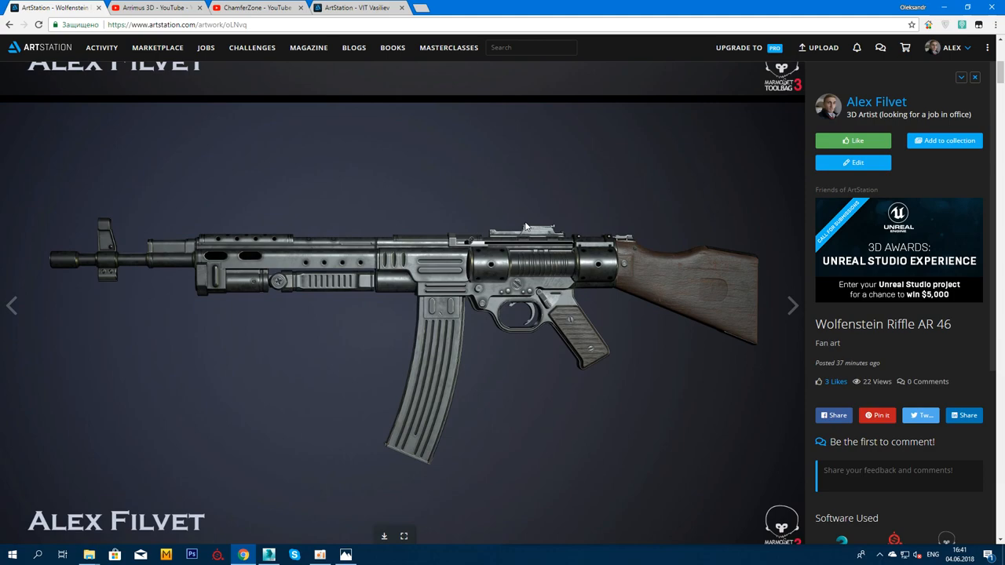
pyautogui.scroll(-3)
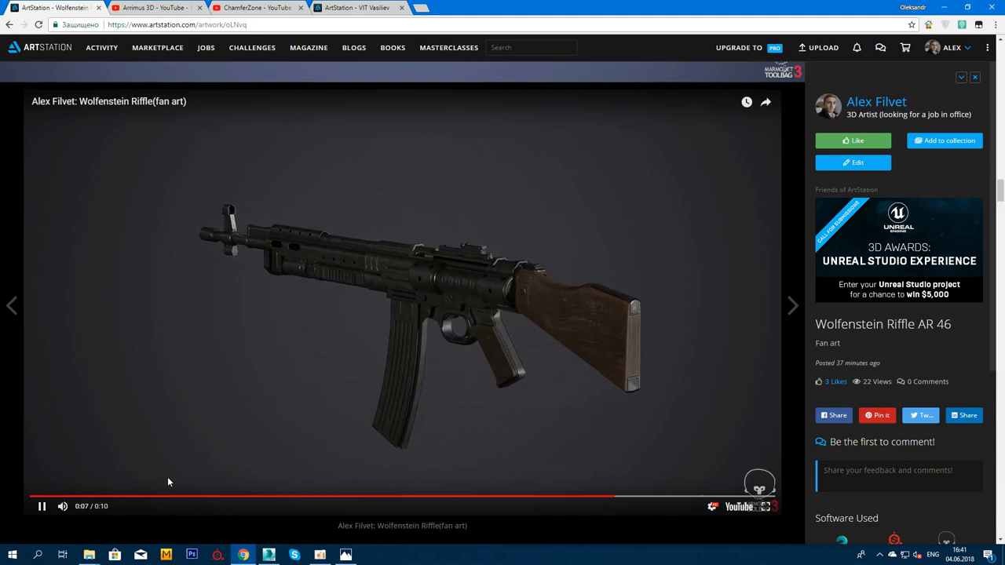
pyautogui.scroll(-3)
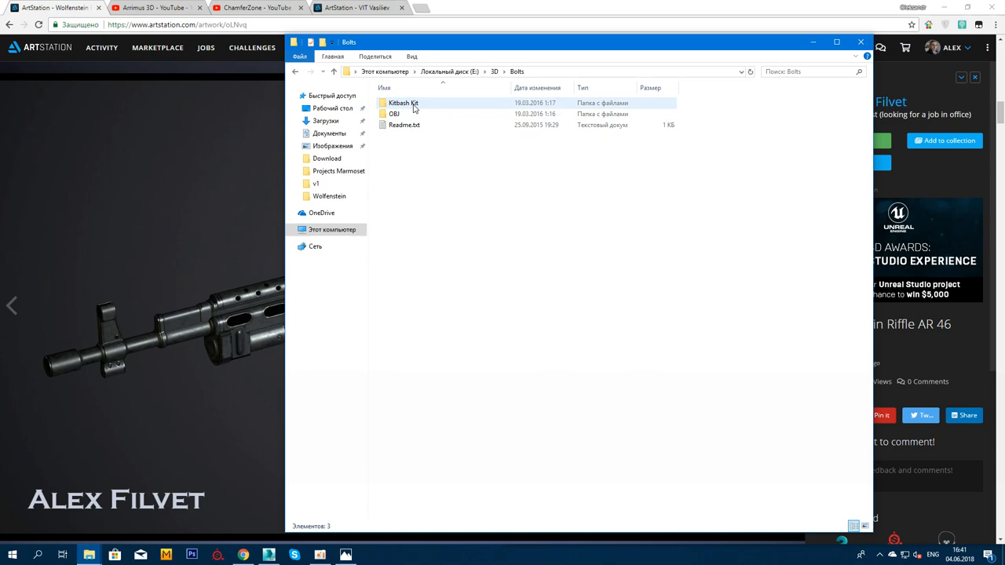
pyautogui.click(153, 7)
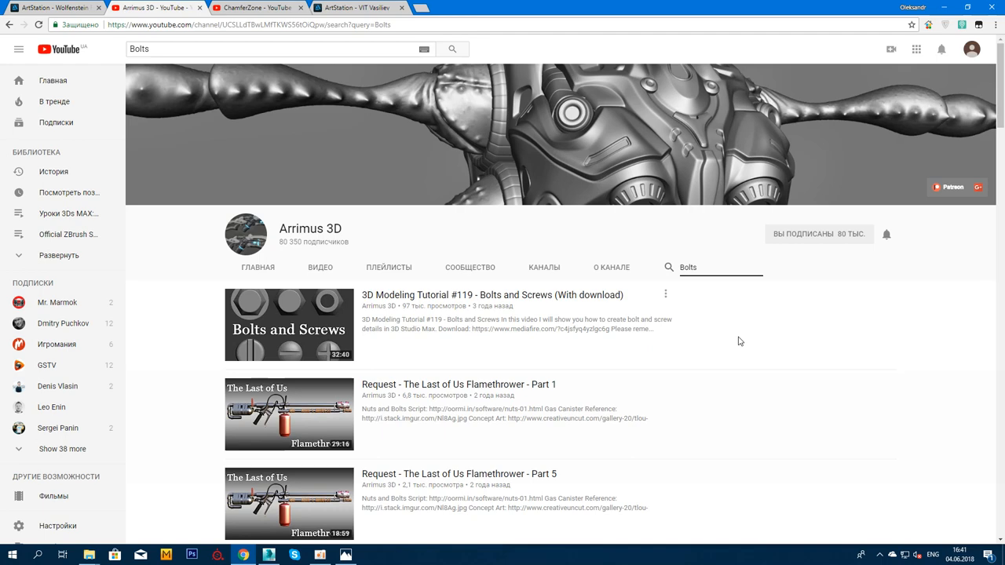
pyautogui.moveTo(429, 237)
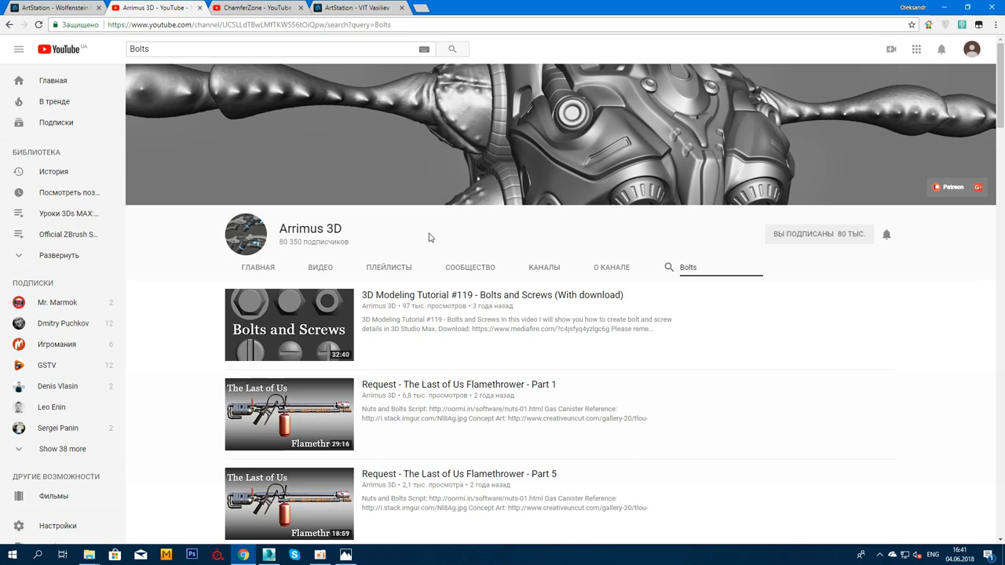
pyautogui.scroll(-3)
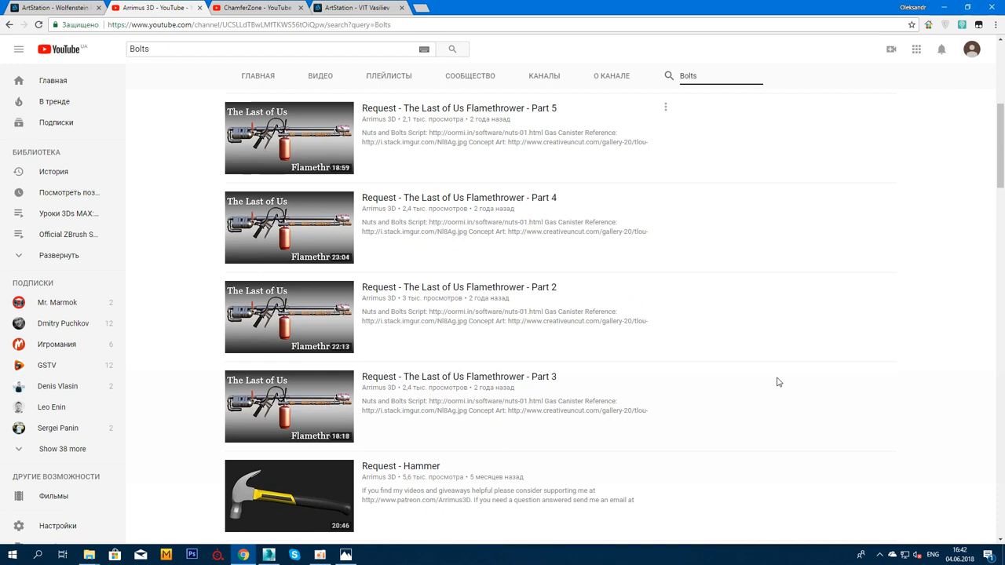
# Browse ChamferZone's YouTube uploads, then switch to VIT Vasiliev's ArtStation portfolio
pyautogui.click(252, 7)
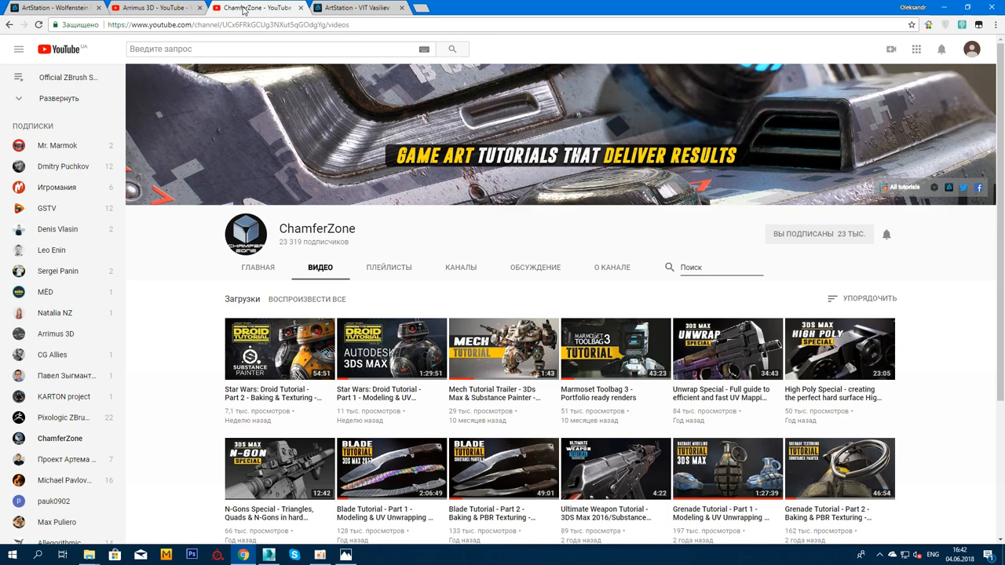
pyautogui.scroll(-3)
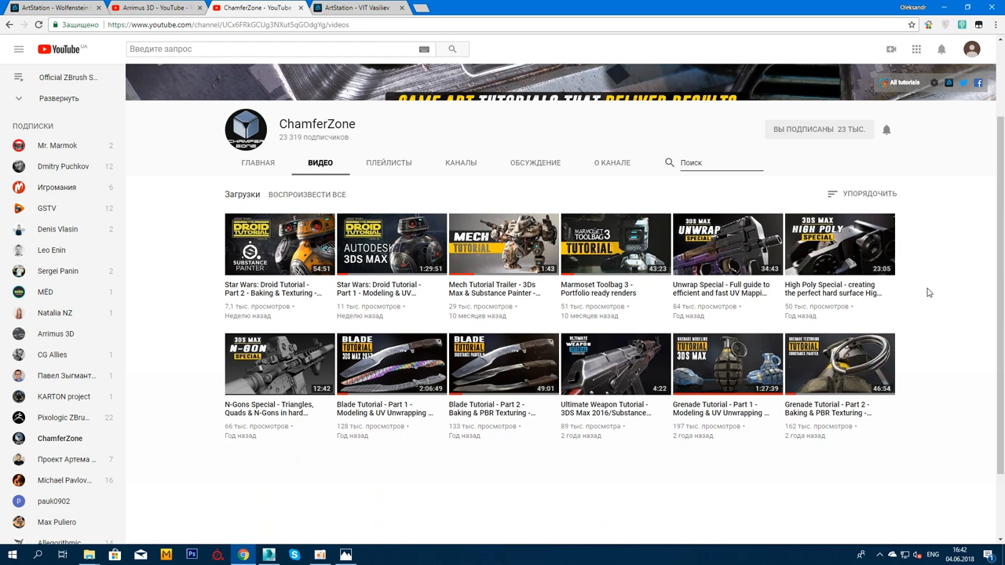
pyautogui.moveTo(547, 253)
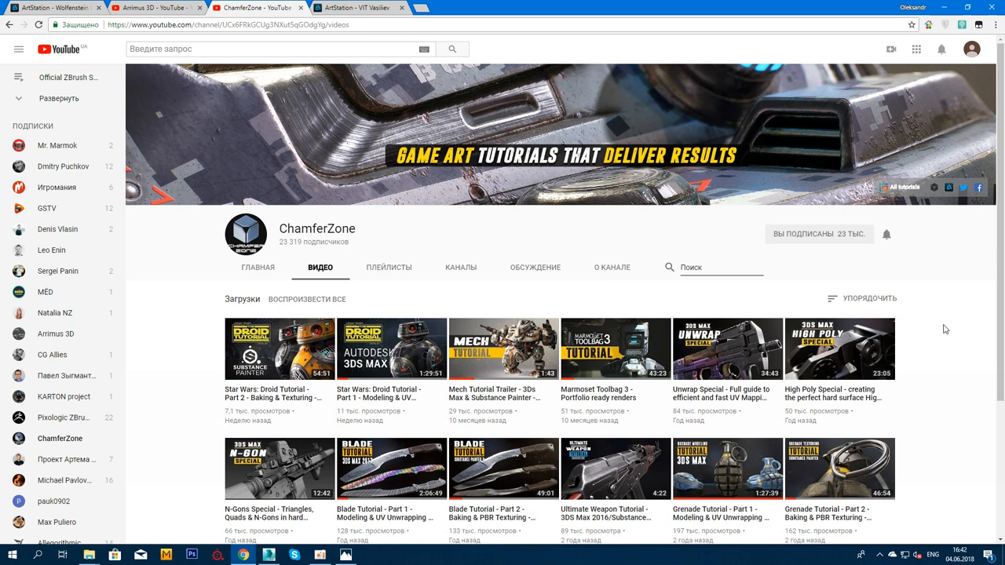
pyautogui.moveTo(376, 247)
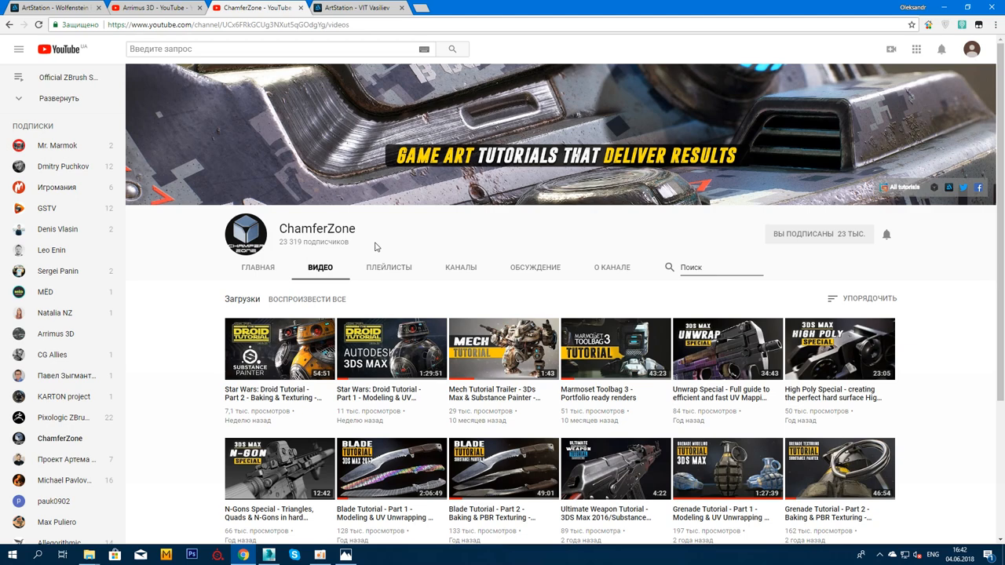
pyautogui.click(358, 7)
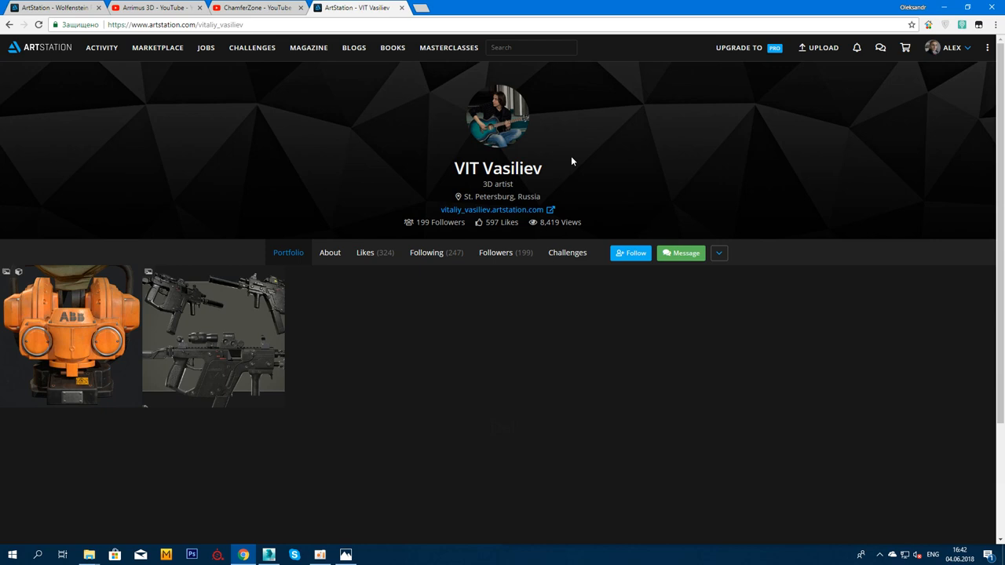
pyautogui.moveTo(564, 178)
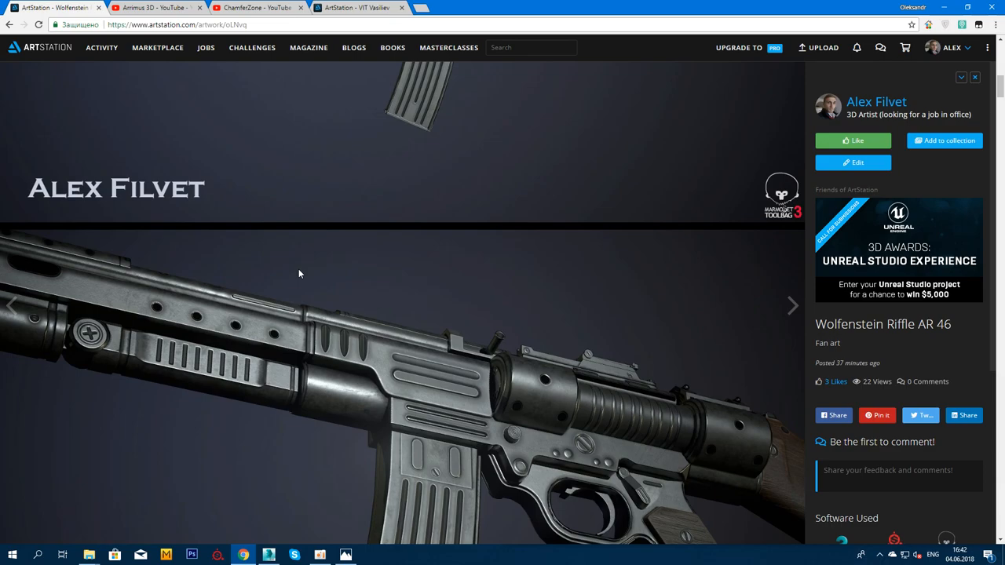
pyautogui.click(268, 555)
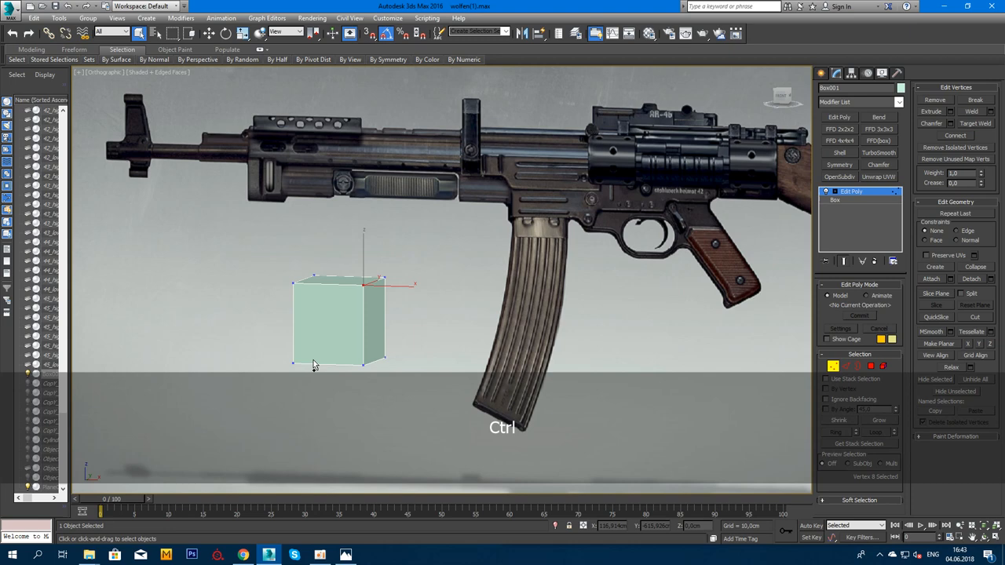
pyautogui.press('ctrl+z')
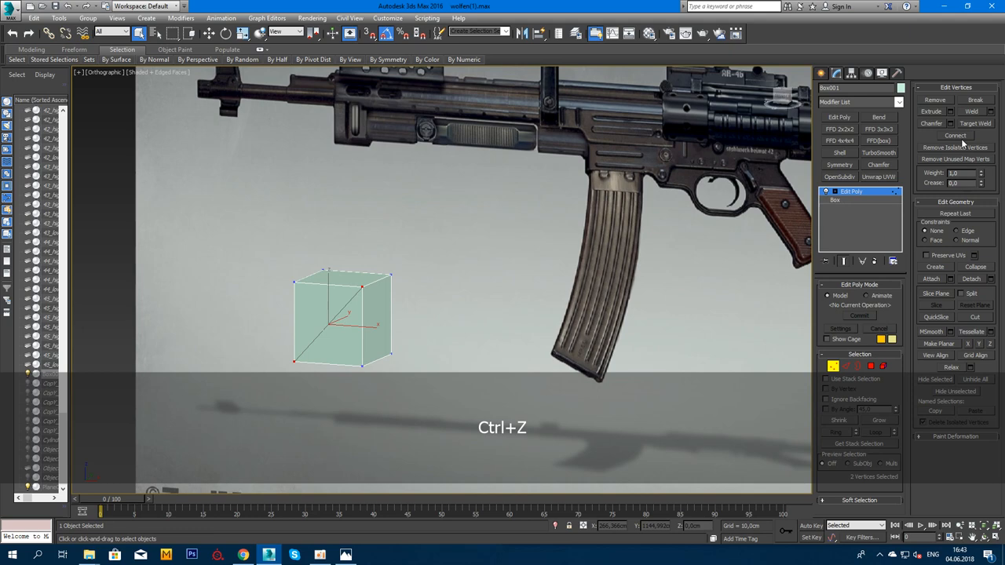
pyautogui.press('ctrl+z')
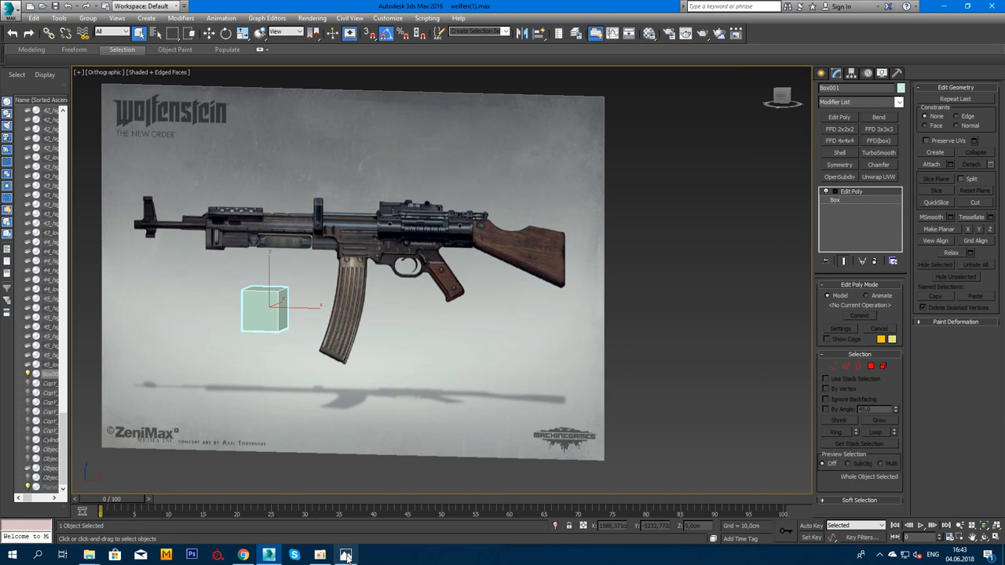
# Return to the Wolfenstein Riffle AR 46 page and scroll through clay renders, video and close-ups
pyautogui.click(345, 555)
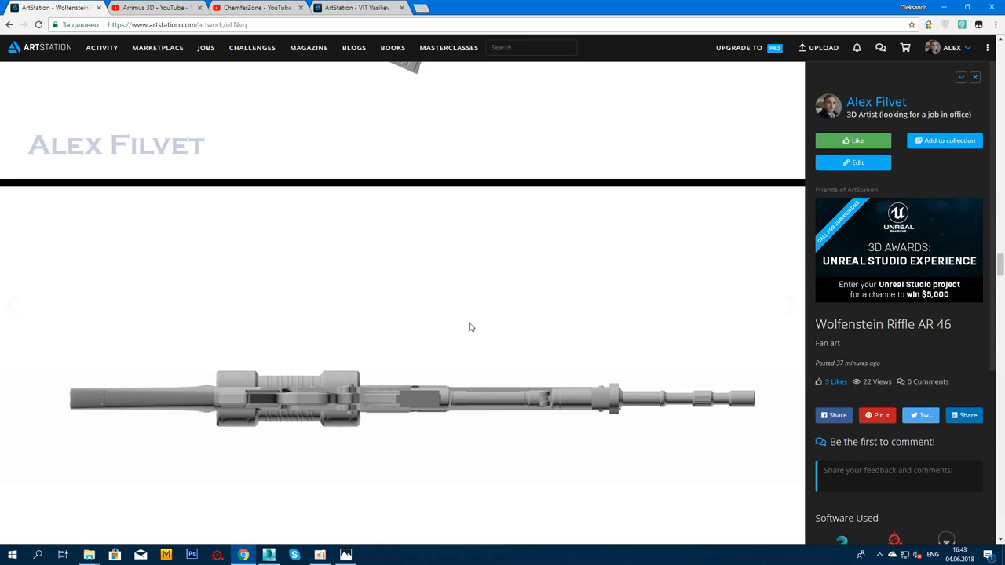
pyautogui.scroll(-3)
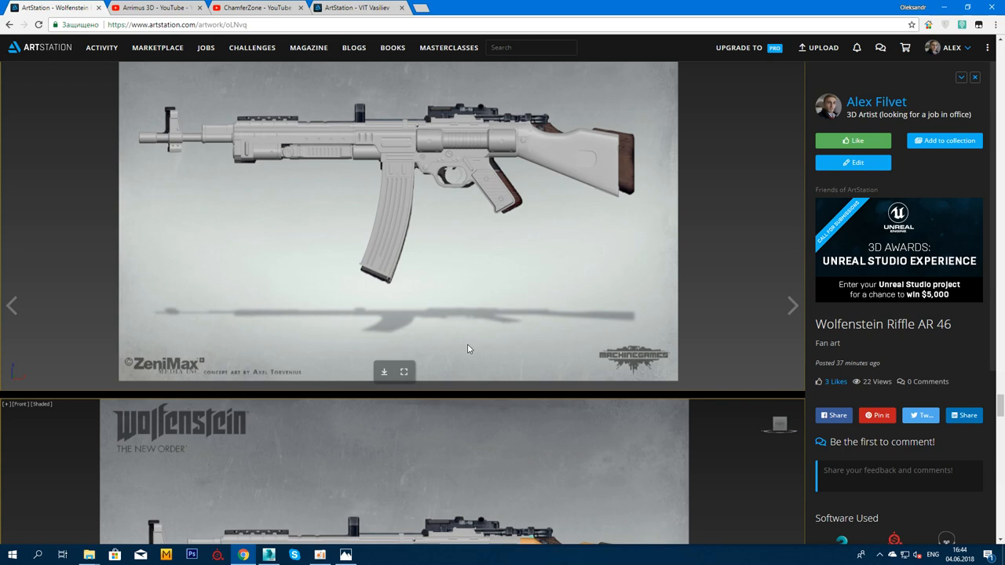
pyautogui.scroll(-3)
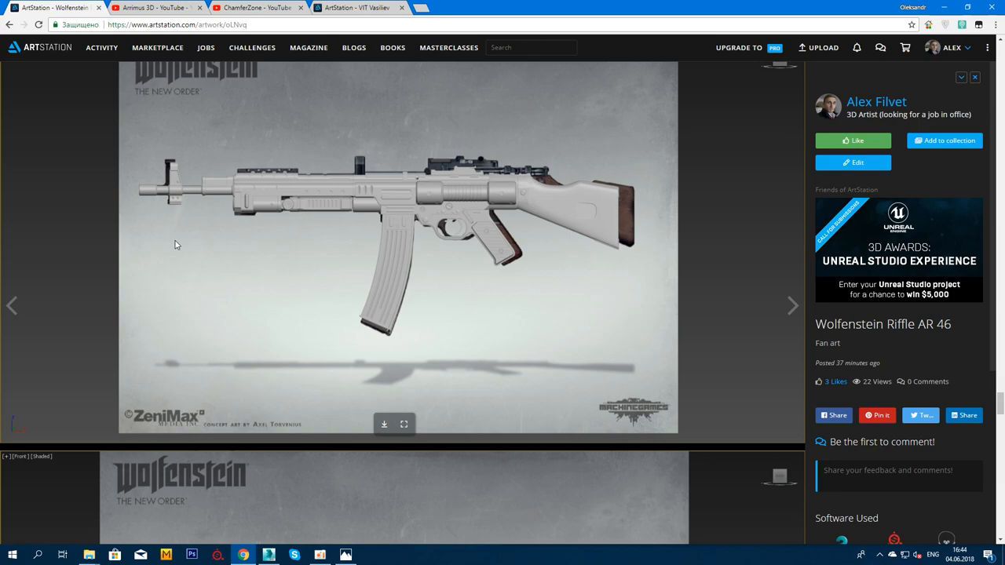
pyautogui.scroll(-3)
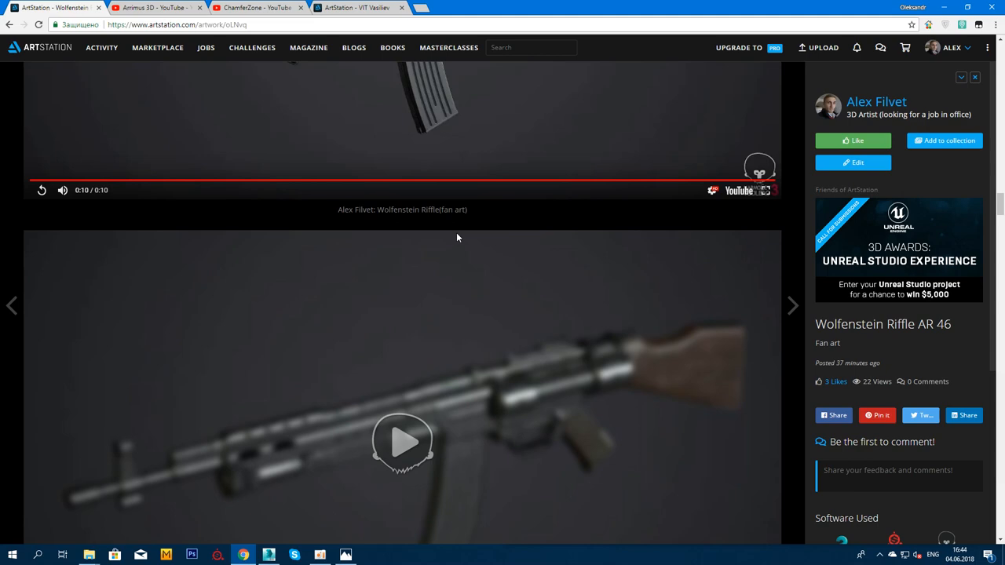
pyautogui.scroll(-3)
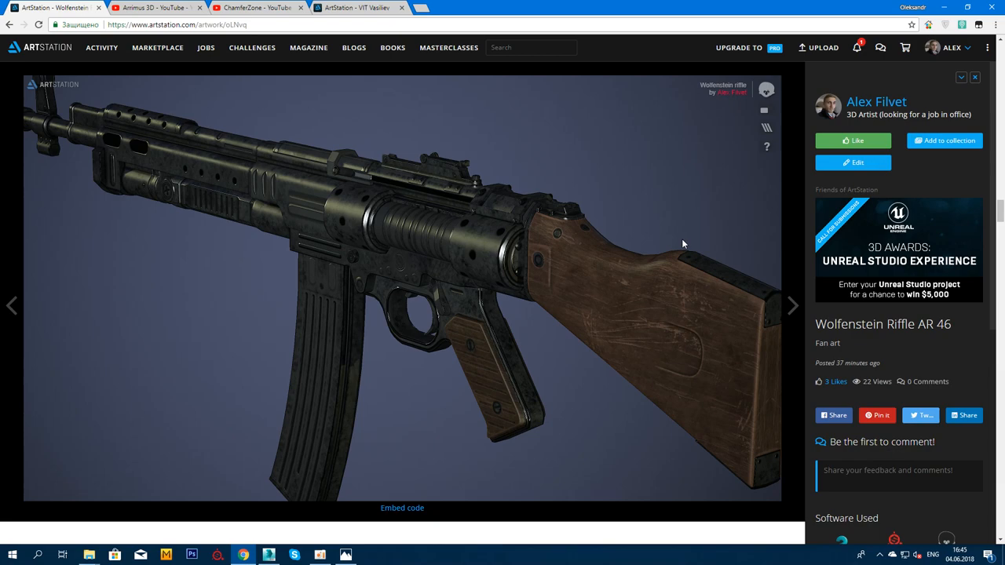
# Start a new tab to Google the artist's name, 'alex filvet'
pyautogui.click(416, 7)
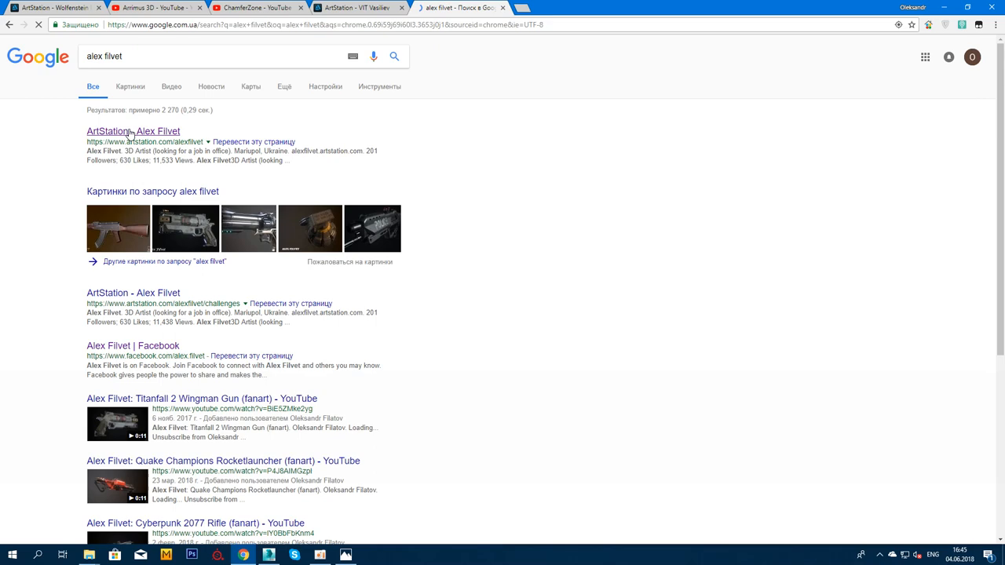
# Open Alex Filvet's ArtStation profile from the results and scroll to his weapon portfolio
pyautogui.click(132, 131)
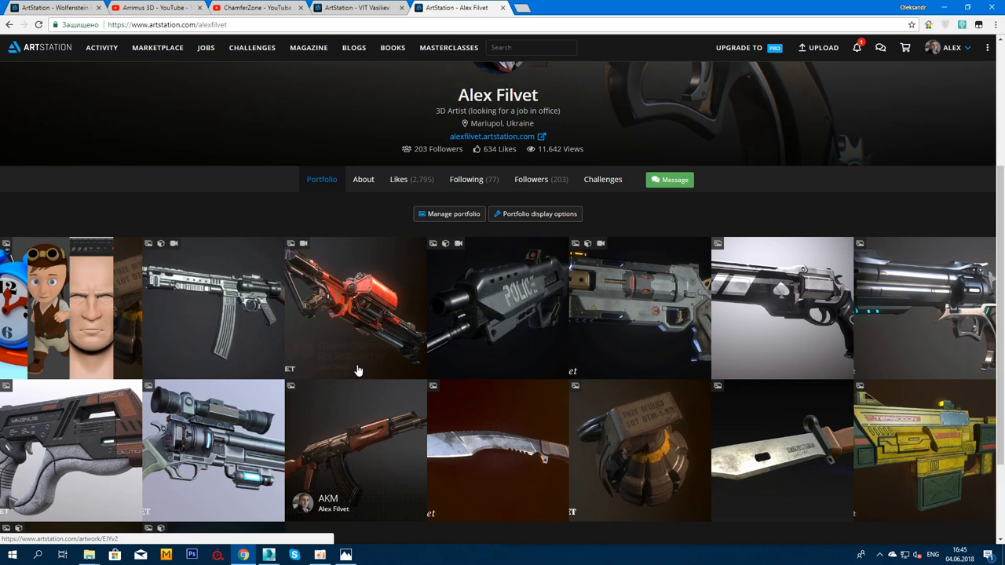
pyautogui.scroll(-3)
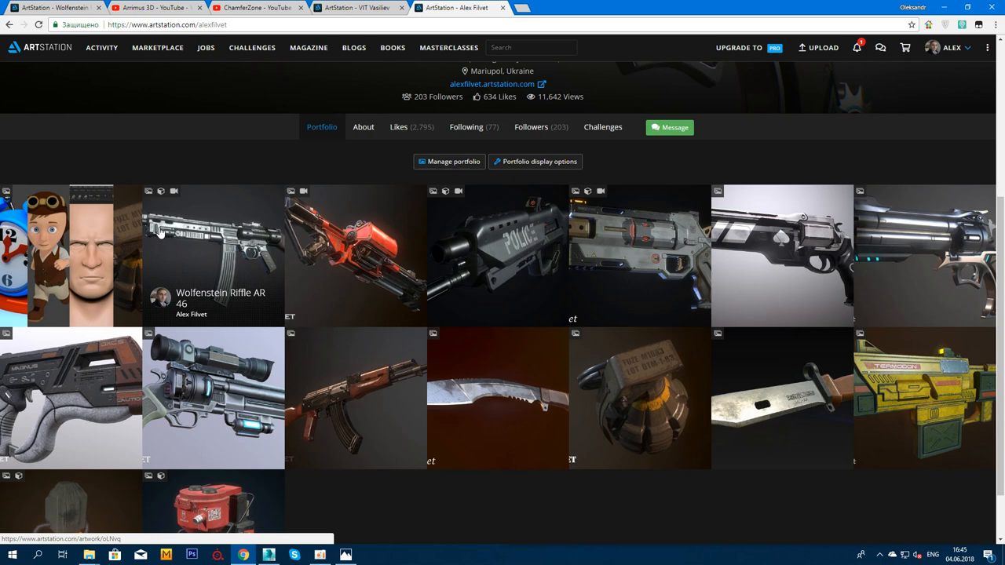